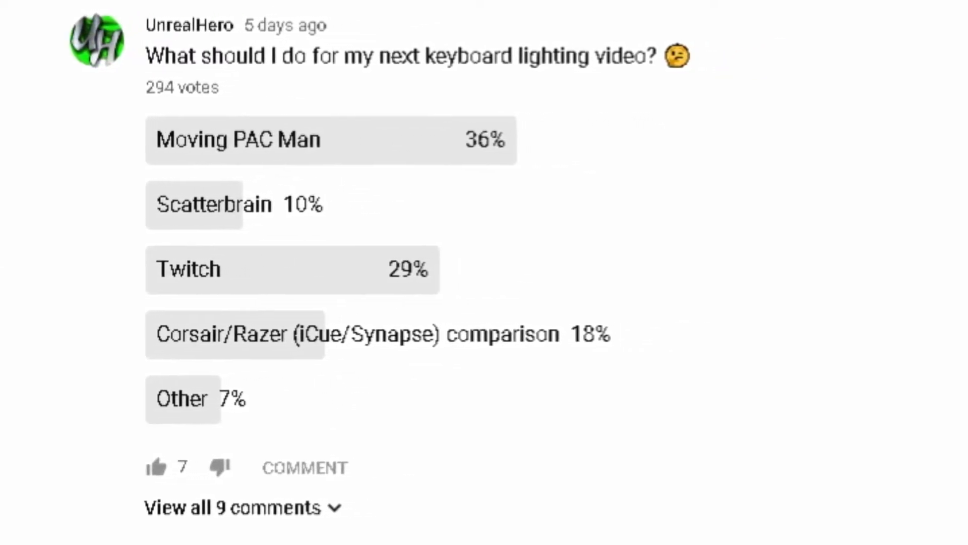
Expand Peripheral Colors, preview Orange, then light the peripherals with Blue (Traditional) instead of red.
{"action": "scroll", "scroll_direction": "down", "scroll_amount": 3}
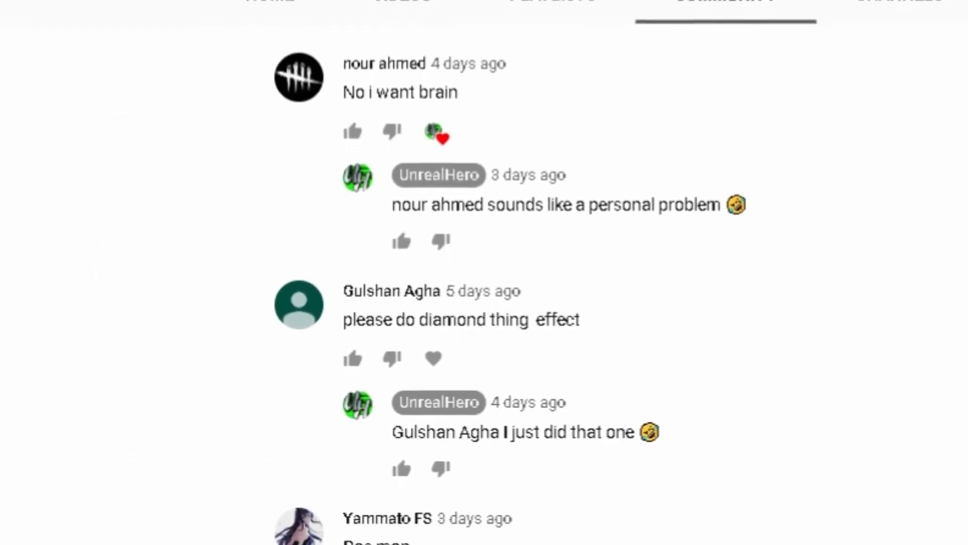
{"action": "scroll", "scroll_direction": "down", "scroll_amount": 3}
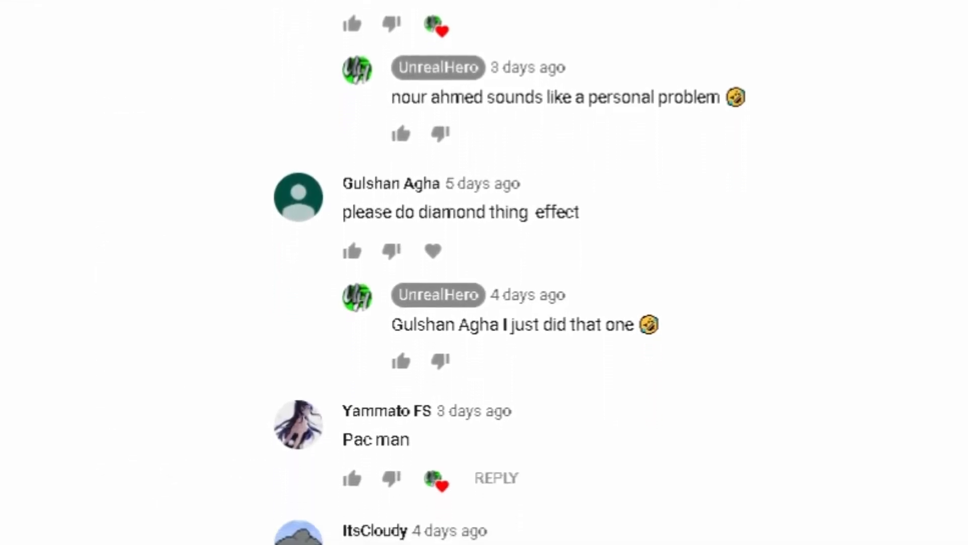
{"action": "scroll", "scroll_direction": "down", "scroll_amount": 3}
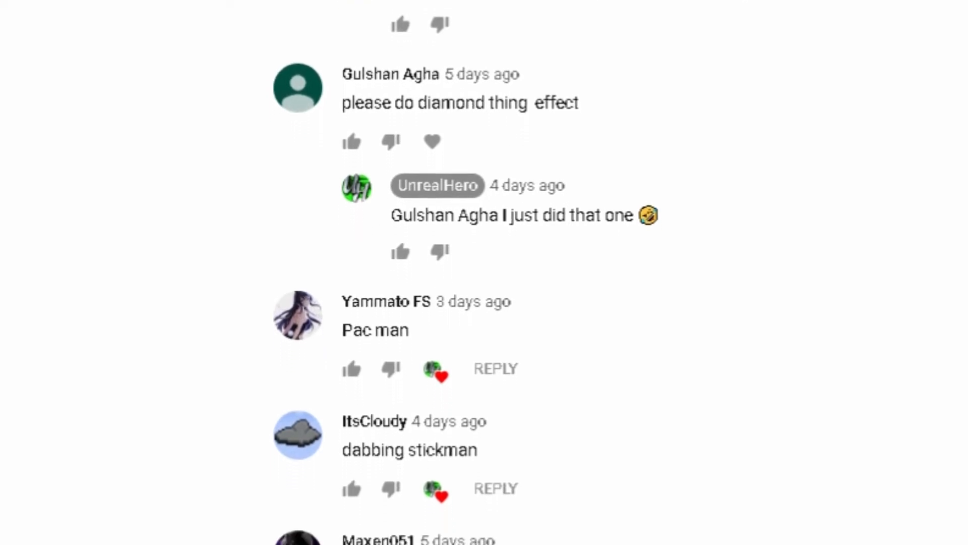
{"action": "scroll", "scroll_direction": "down", "scroll_amount": 3}
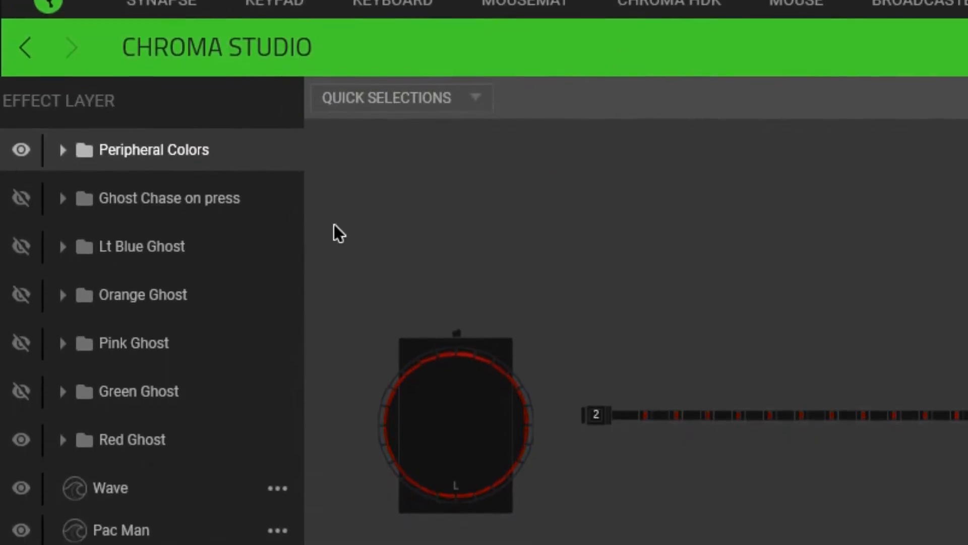
{"action": "scroll", "scroll_direction": "down", "scroll_amount": 3}
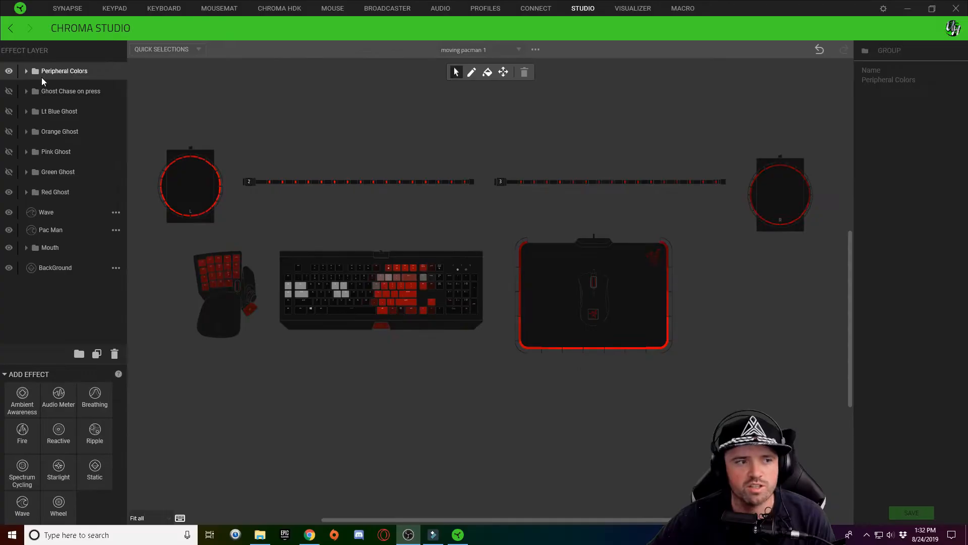
{"action": "left_click", "coordinate": [26, 71]}
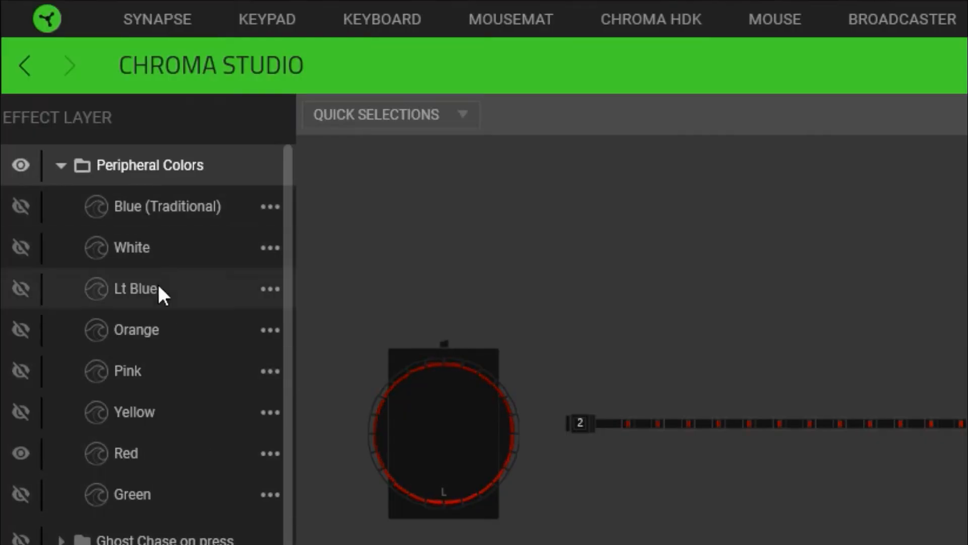
{"action": "mouse_move", "coordinate": [163, 453]}
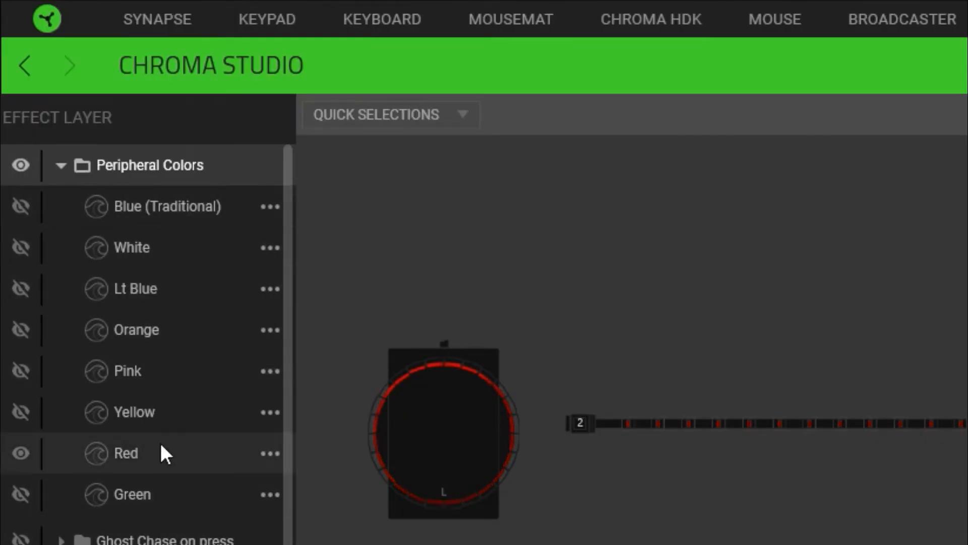
{"action": "mouse_move", "coordinate": [119, 500]}
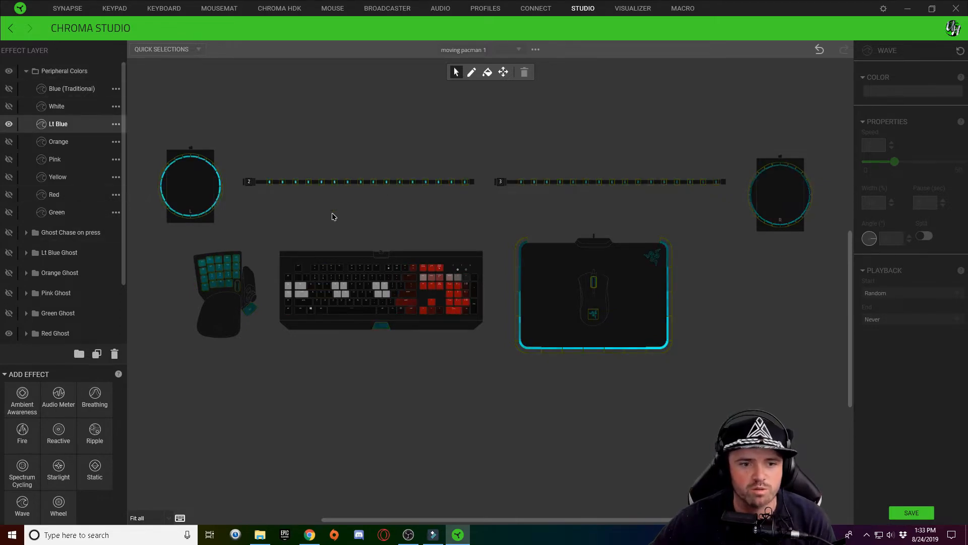
{"action": "left_click", "coordinate": [58, 142]}
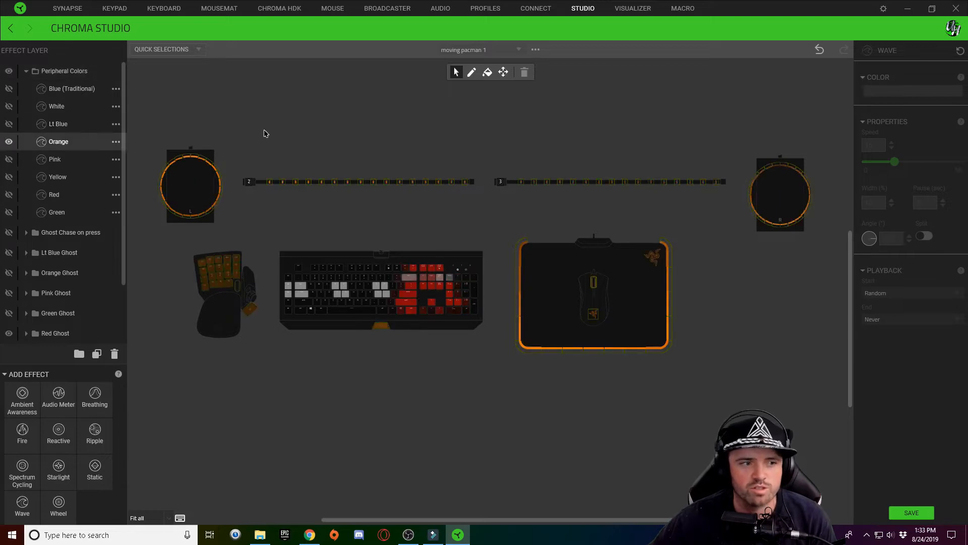
{"action": "left_click", "coordinate": [71, 88]}
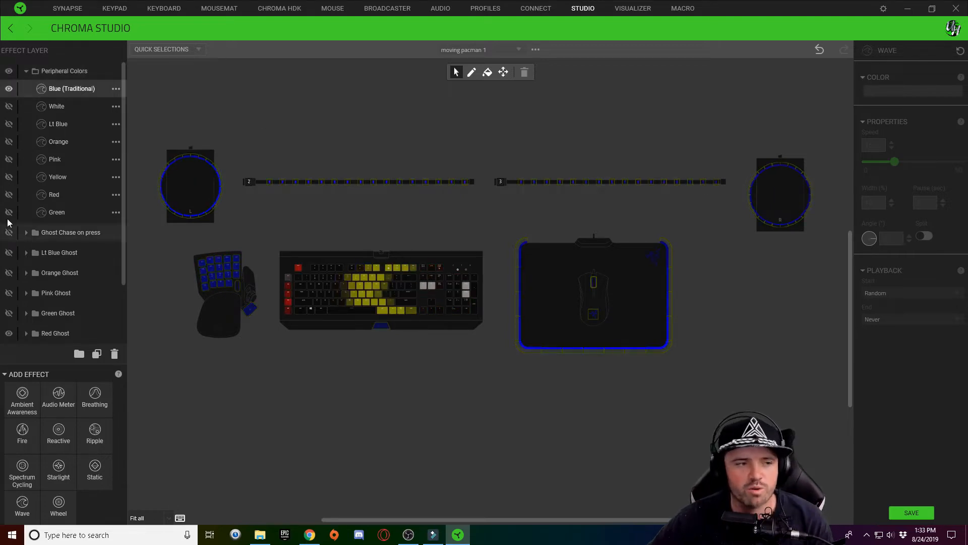
Fold Peripheral Colors away and show the Orange Ghost layer in place of Red Ghost.
{"action": "left_click", "coordinate": [27, 71]}
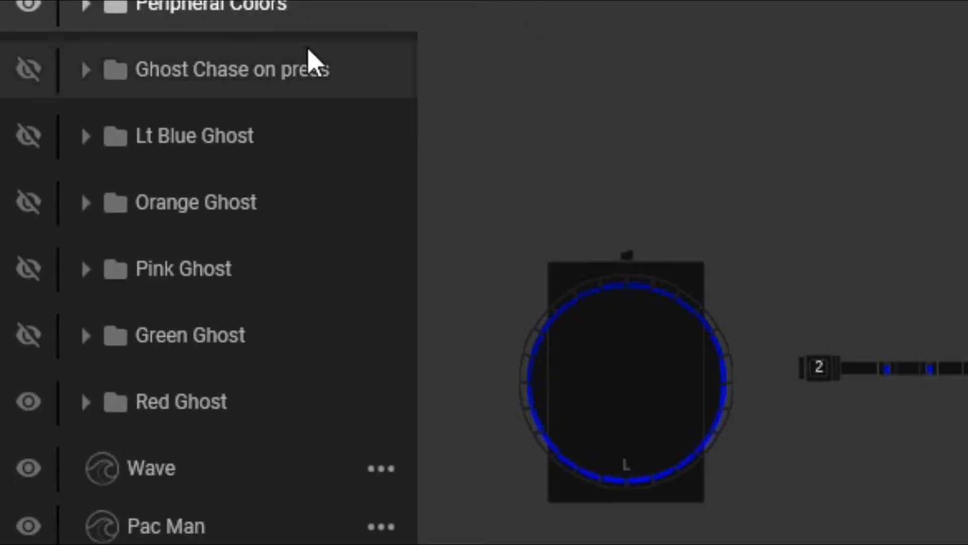
{"action": "mouse_move", "coordinate": [198, 334]}
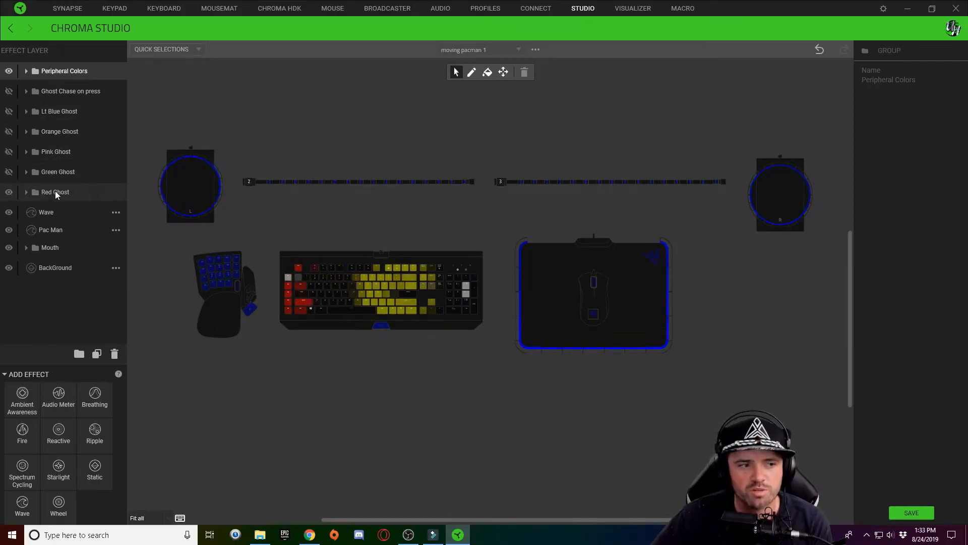
{"action": "left_click", "coordinate": [8, 131]}
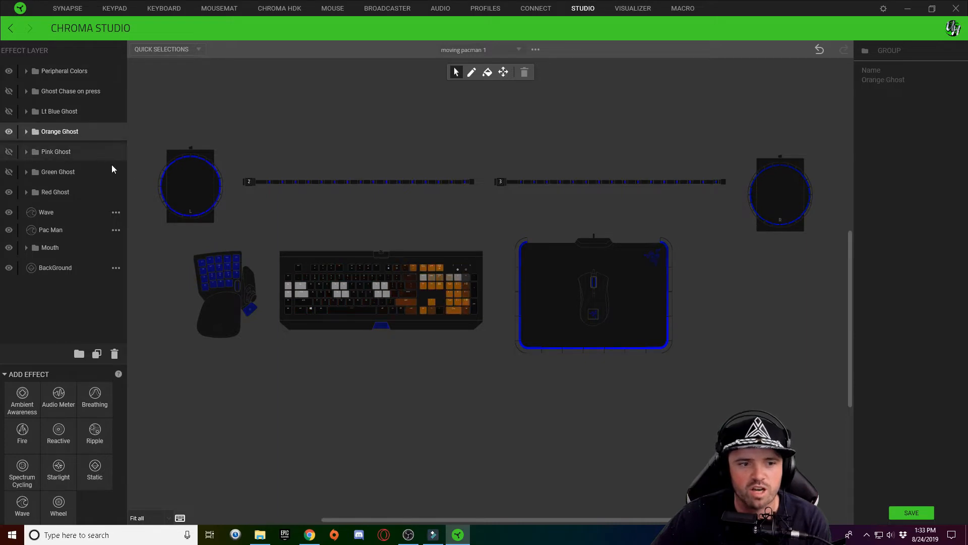
{"action": "left_click", "coordinate": [55, 192]}
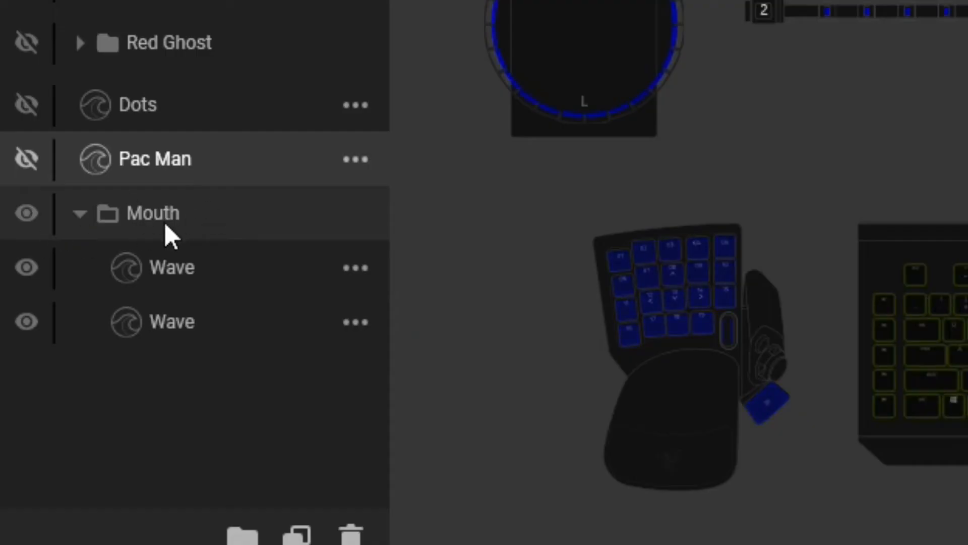
{"action": "mouse_move", "coordinate": [204, 290]}
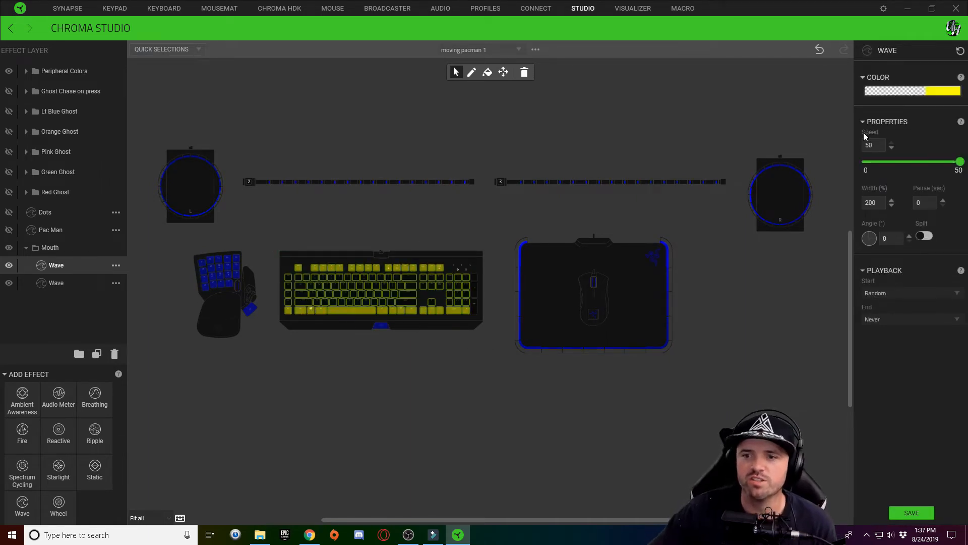
Select the second Wave layer in the Mouth folder to edit its settings.
{"action": "left_click", "coordinate": [910, 91]}
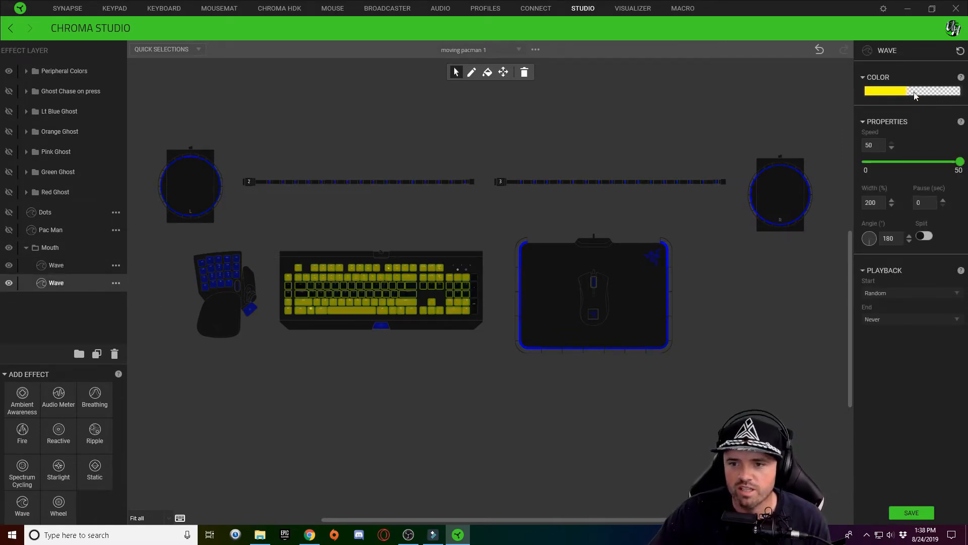
Apply the yellow-to-transparent gradient at 180° to the second Mouth wave.
{"action": "left_click", "coordinate": [911, 91]}
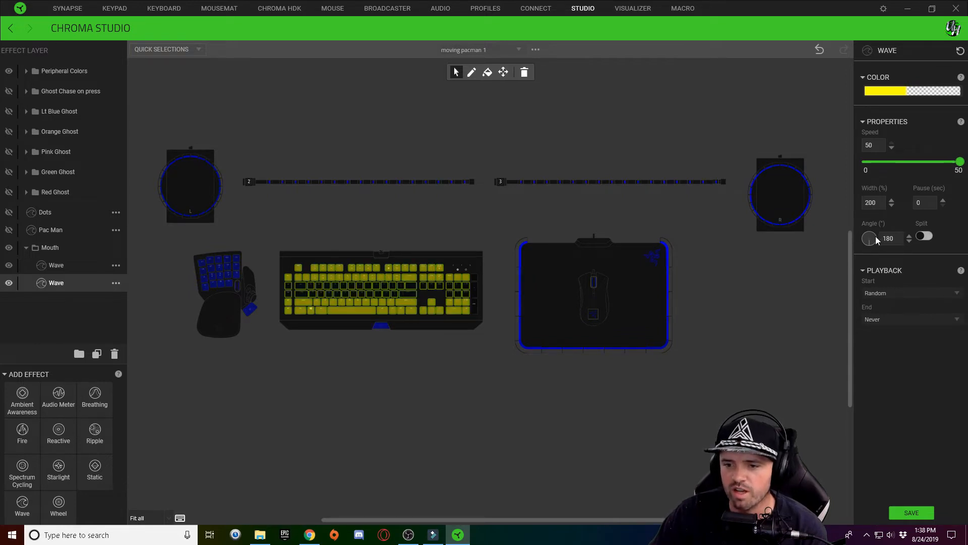
{"action": "left_click", "coordinate": [924, 236]}
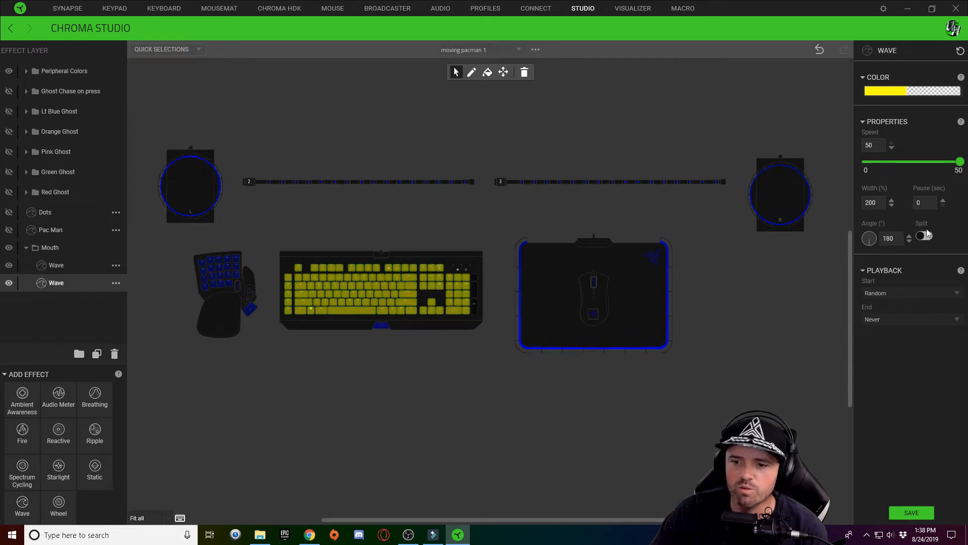
{"action": "left_click", "coordinate": [924, 236]}
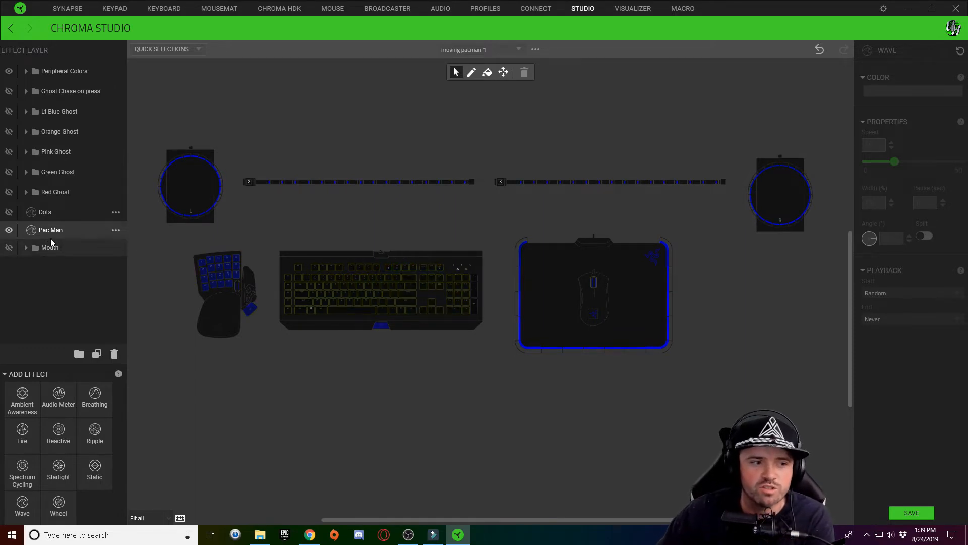
Review the Pac Man wave's black-and-yellow colour stops, then close the pattern editor.
{"action": "left_click", "coordinate": [50, 229]}
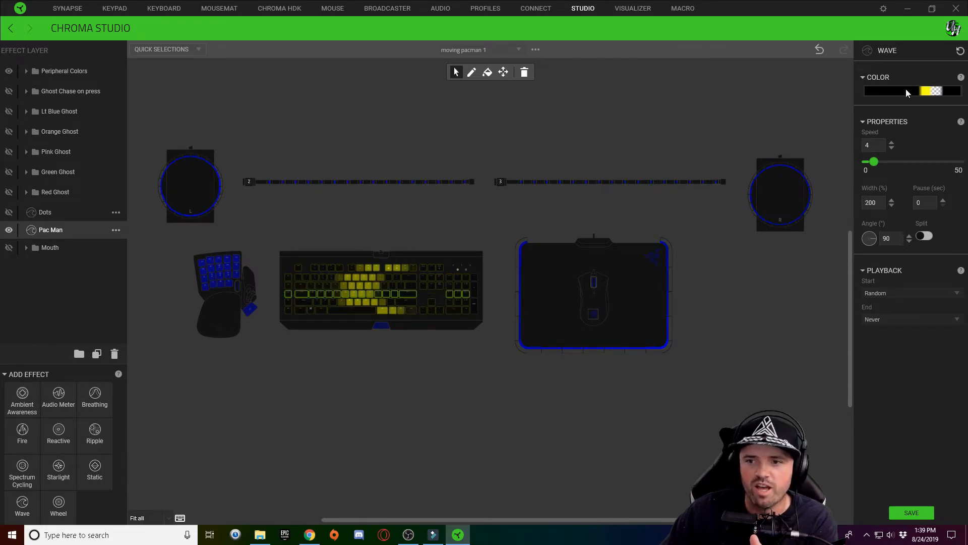
{"action": "left_click", "coordinate": [913, 91]}
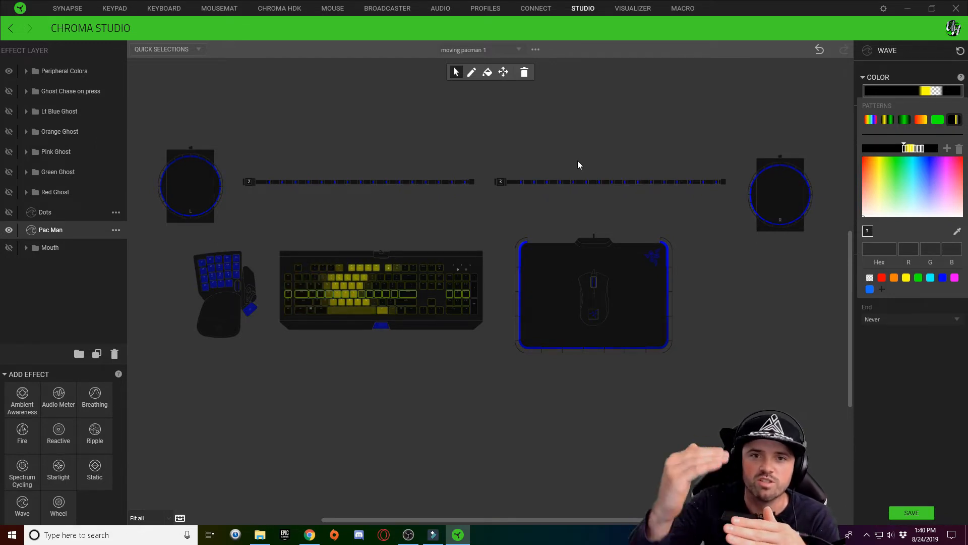
{"action": "left_click", "coordinate": [49, 247]}
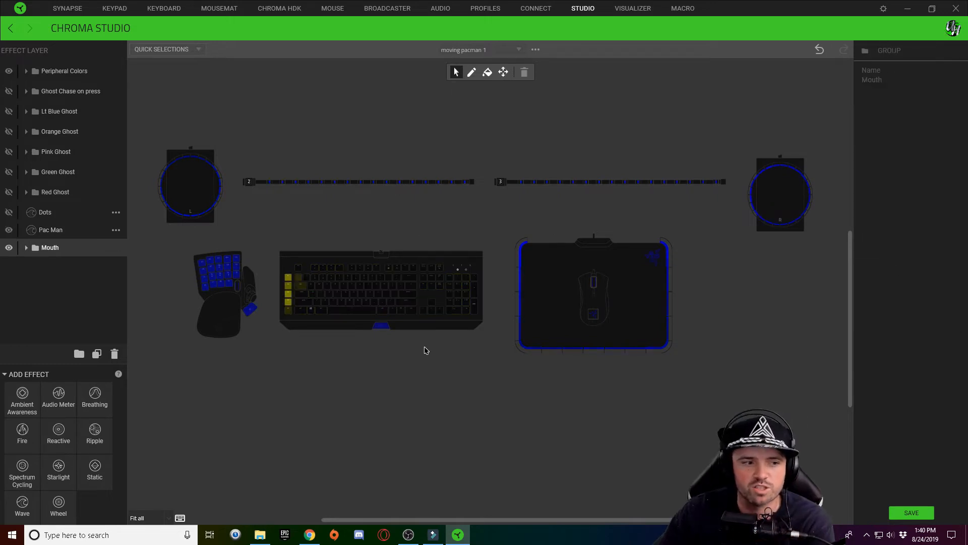
Show Pac Man chomping with its Mouth layer, then select the Red Ghost folder.
{"action": "left_click", "coordinate": [9, 230]}
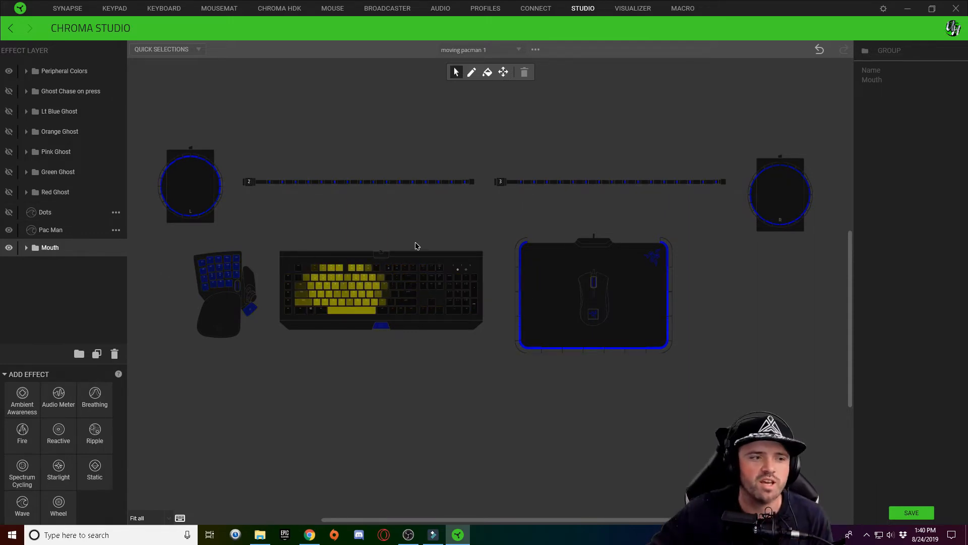
{"action": "left_click", "coordinate": [55, 191]}
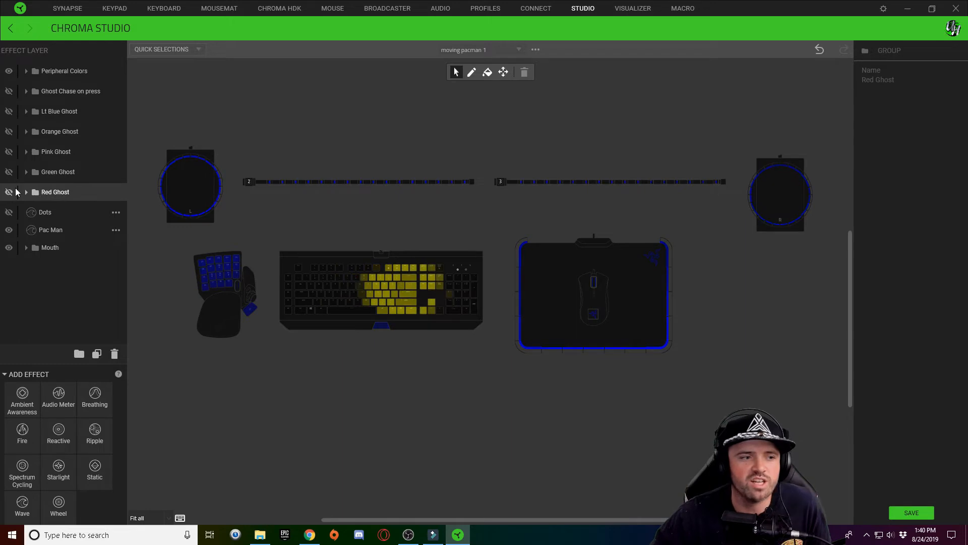
Enable Red Ghost, inspect its second Ghost wave's red-and-clear colours, then collapse it.
{"action": "left_click", "coordinate": [26, 191]}
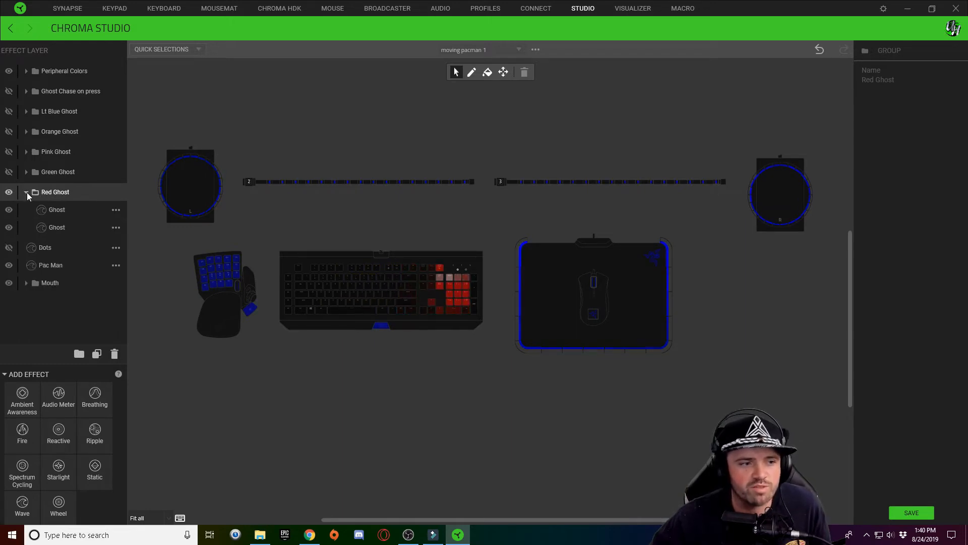
{"action": "left_click", "coordinate": [56, 227]}
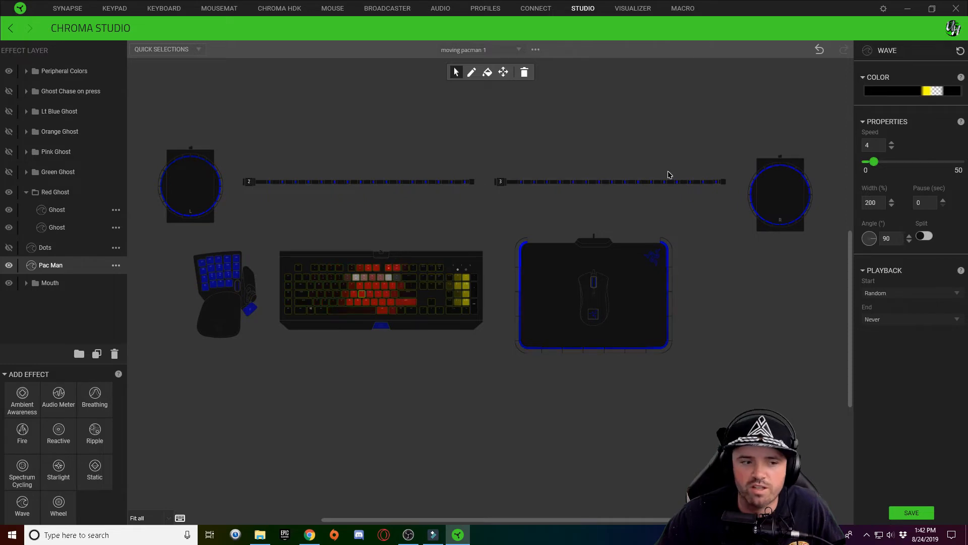
{"action": "left_click", "coordinate": [56, 228]}
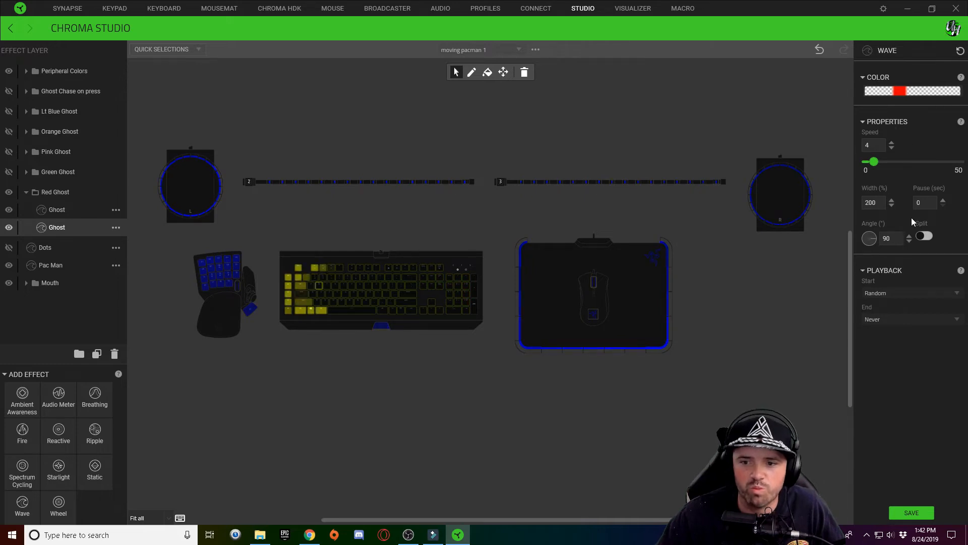
{"action": "left_click", "coordinate": [912, 91]}
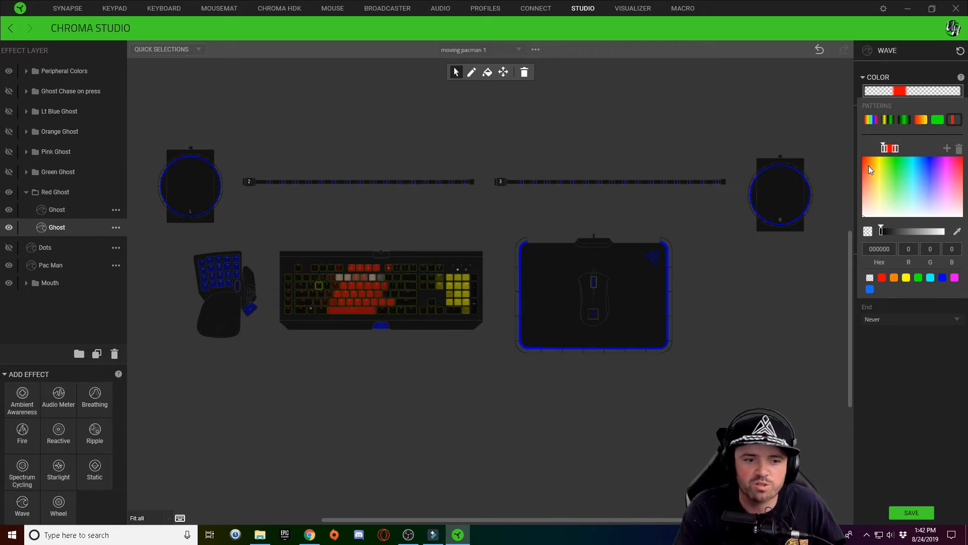
{"action": "left_click", "coordinate": [55, 191]}
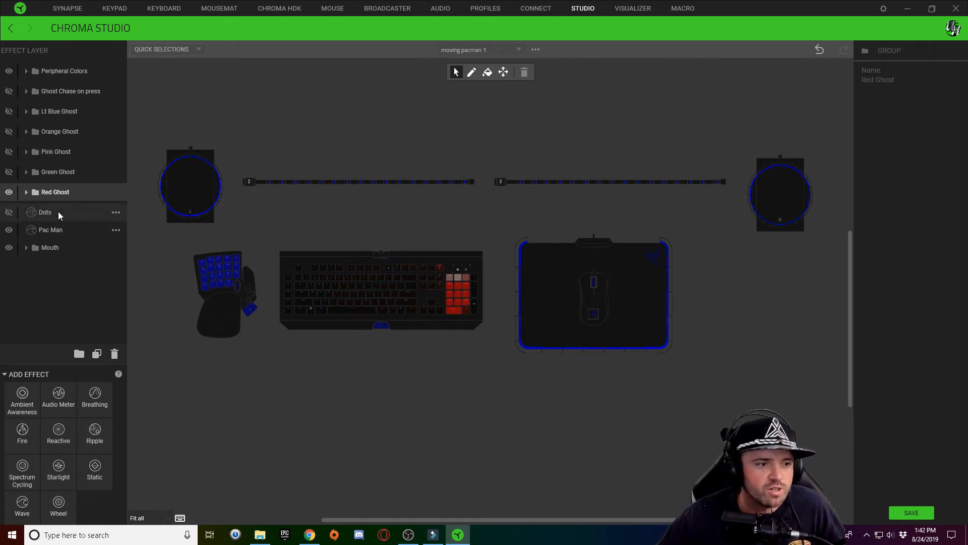
Check the Dots wave's white/transparent colour, then show and expand Ghost Chase on press.
{"action": "left_click", "coordinate": [45, 212]}
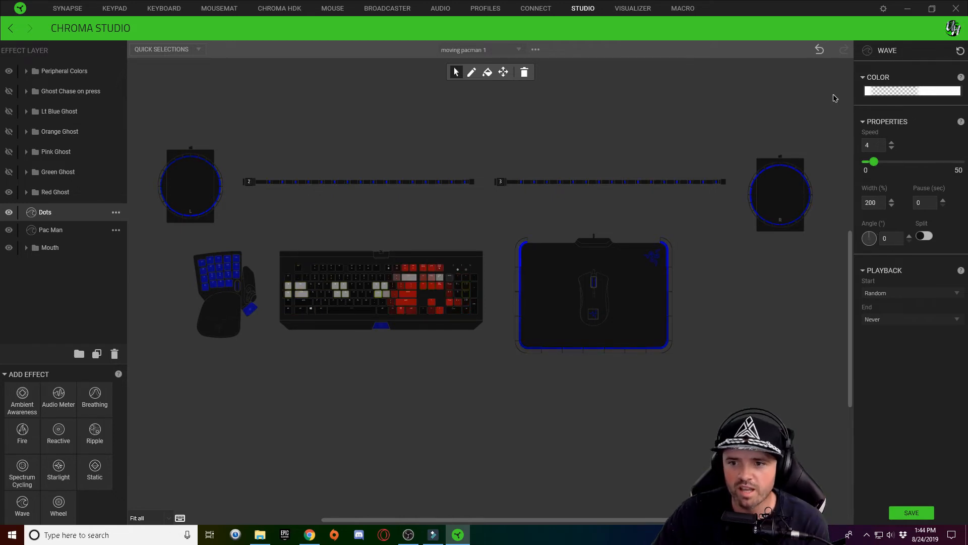
{"action": "left_click", "coordinate": [913, 91]}
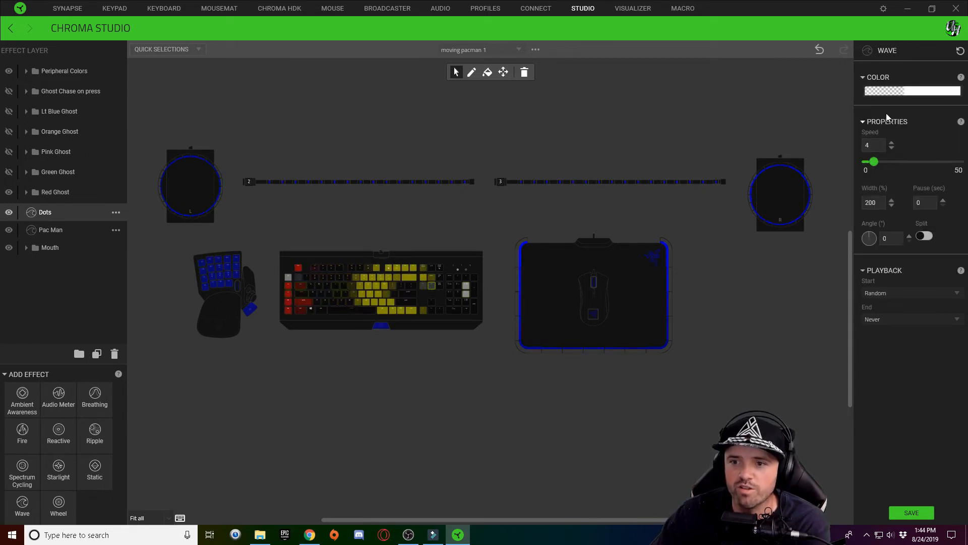
{"action": "left_click", "coordinate": [911, 91]}
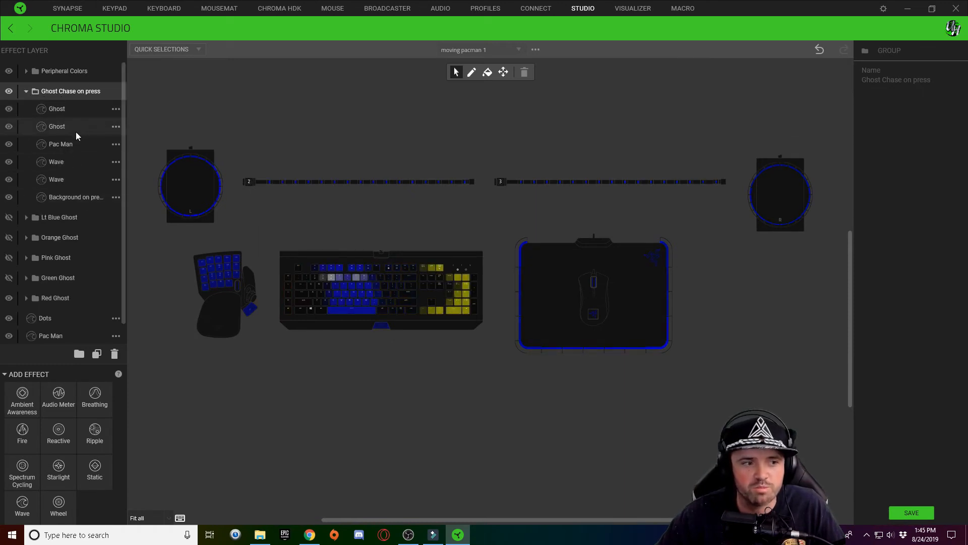
Select the first Ghost wave in Ghost Chase on press and set Playback Start and End to On press.
{"action": "left_click", "coordinate": [56, 126]}
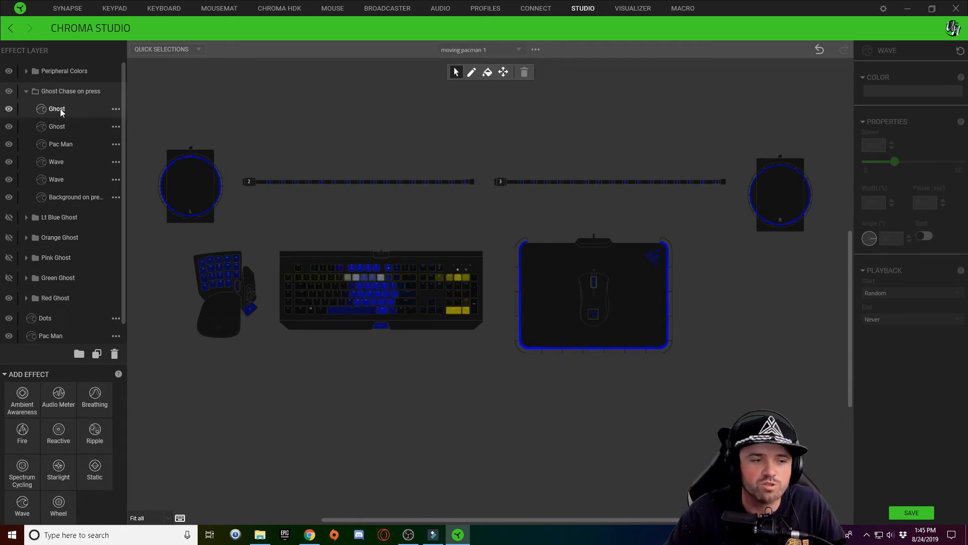
{"action": "left_click", "coordinate": [56, 127]}
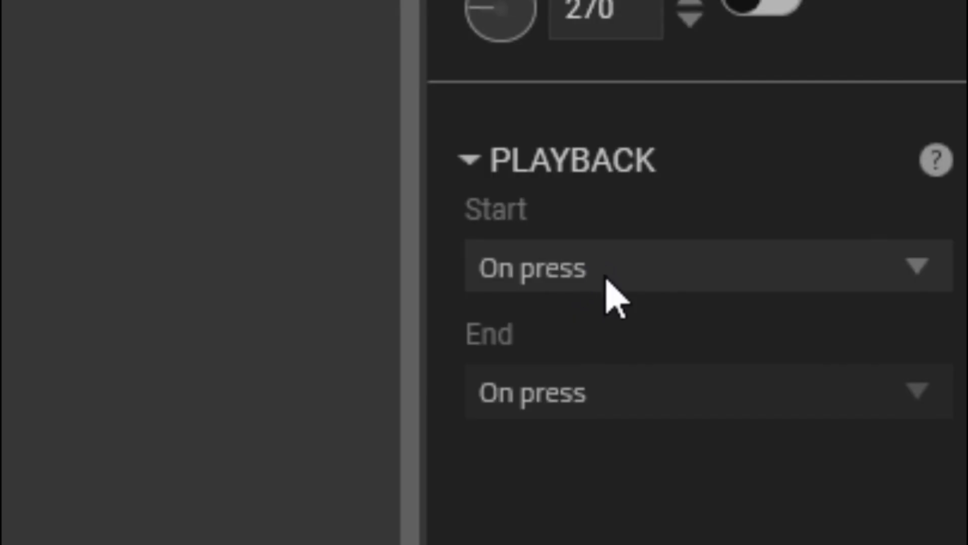
{"action": "mouse_move", "coordinate": [655, 309]}
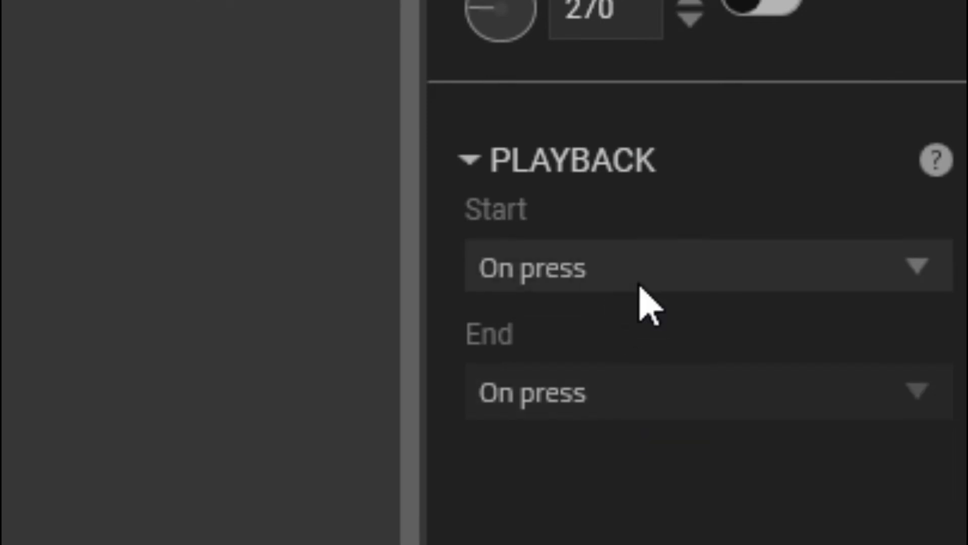